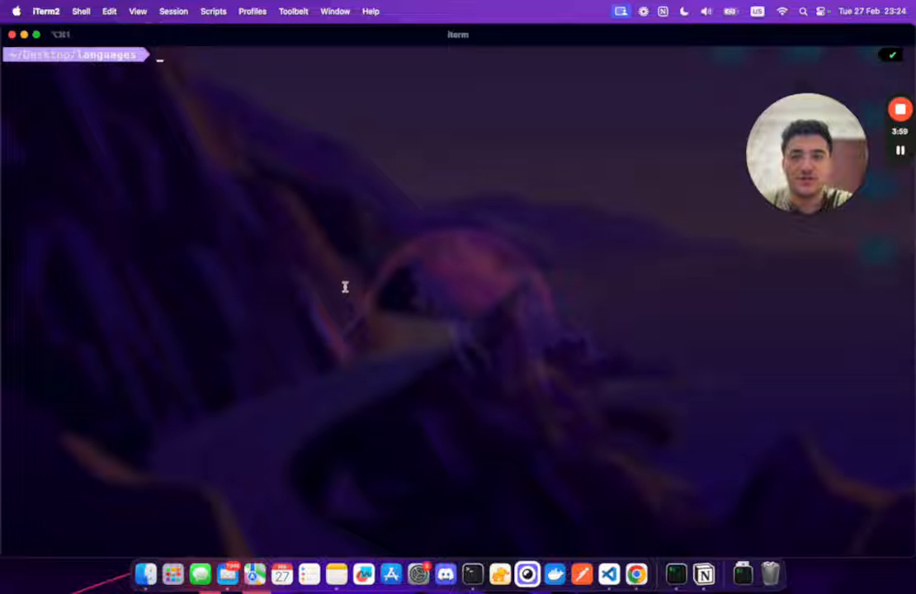
Step: Run 'jsontt en.json' choosing google2, automatic source detection, and targets Chinese_Traditional and Filipino
type("j")
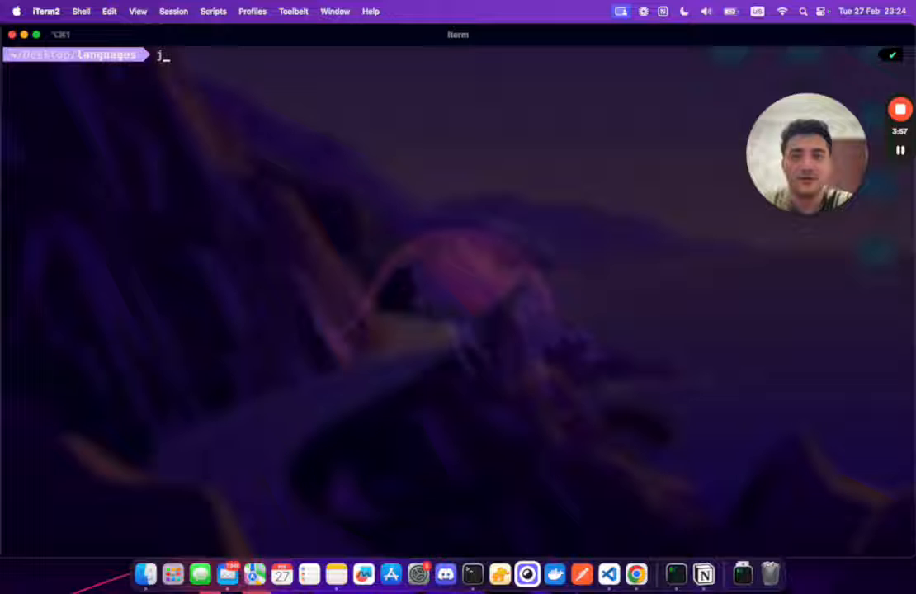
type("sontt en.json")
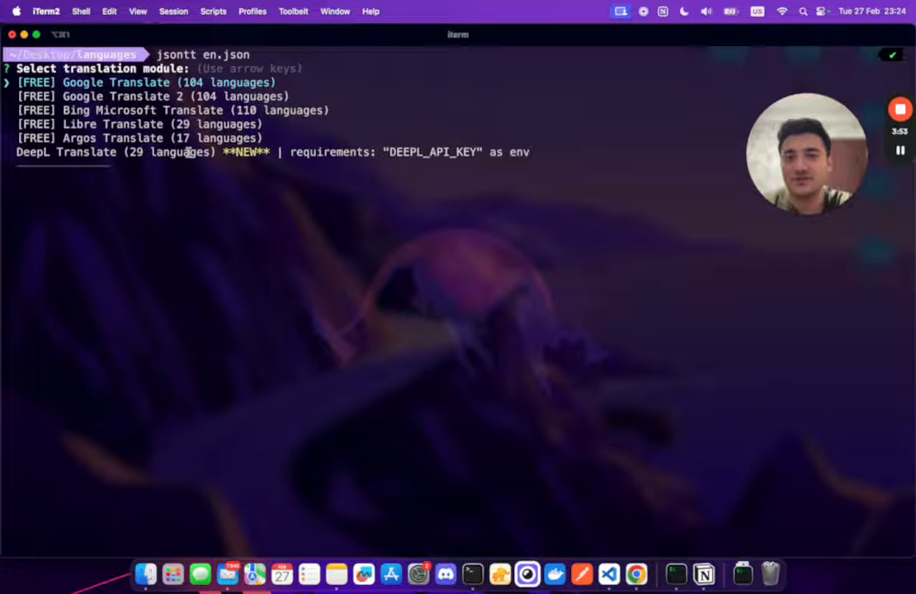
key("Down")
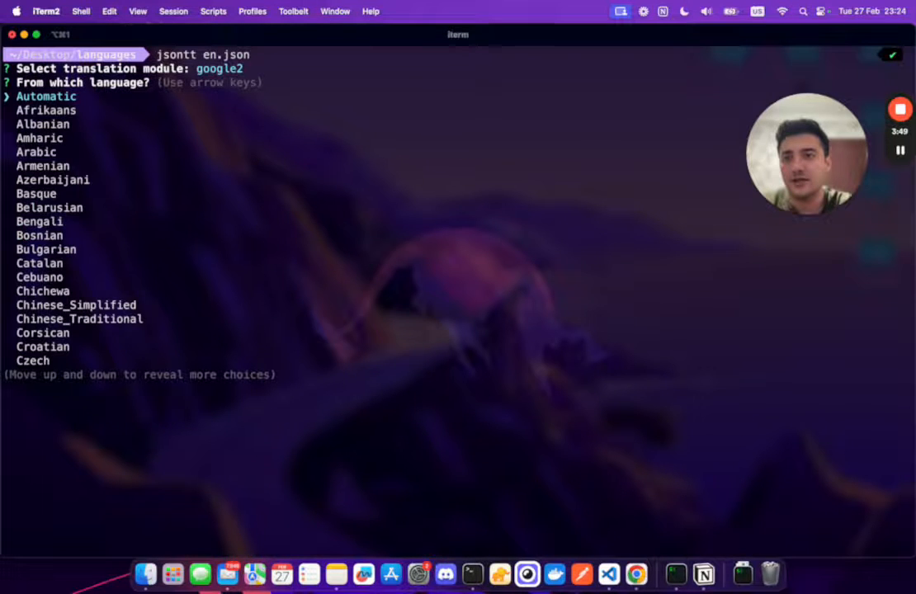
key("down")
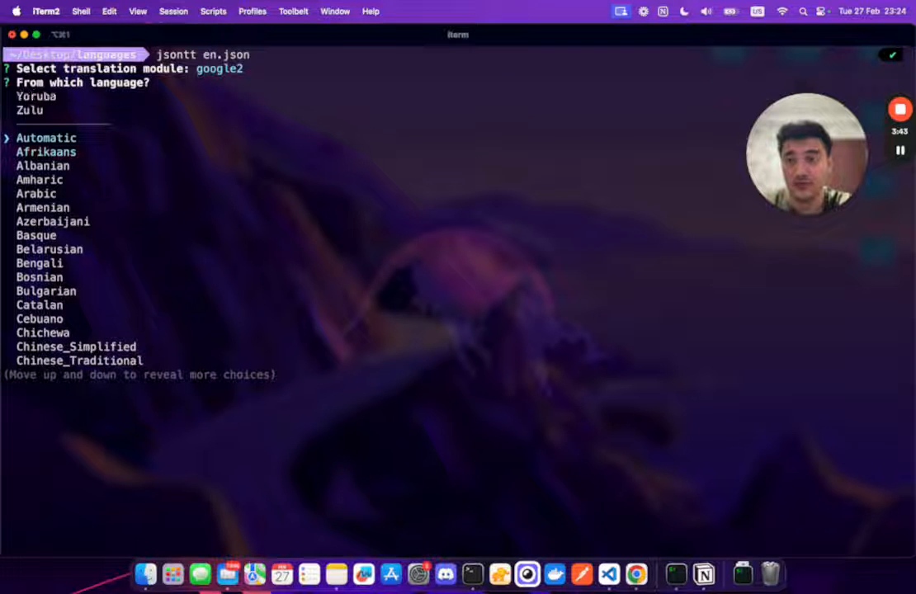
key("enter")
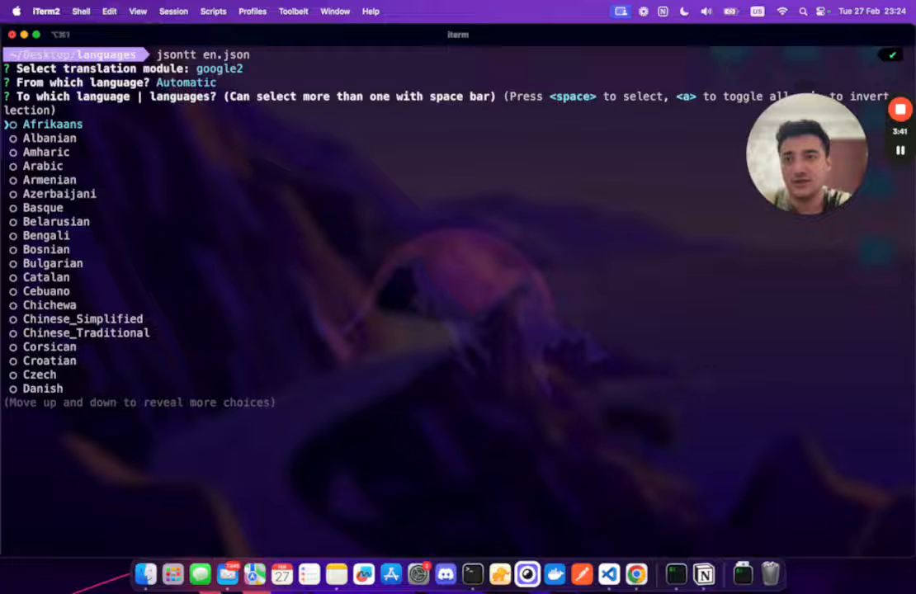
key("Down")
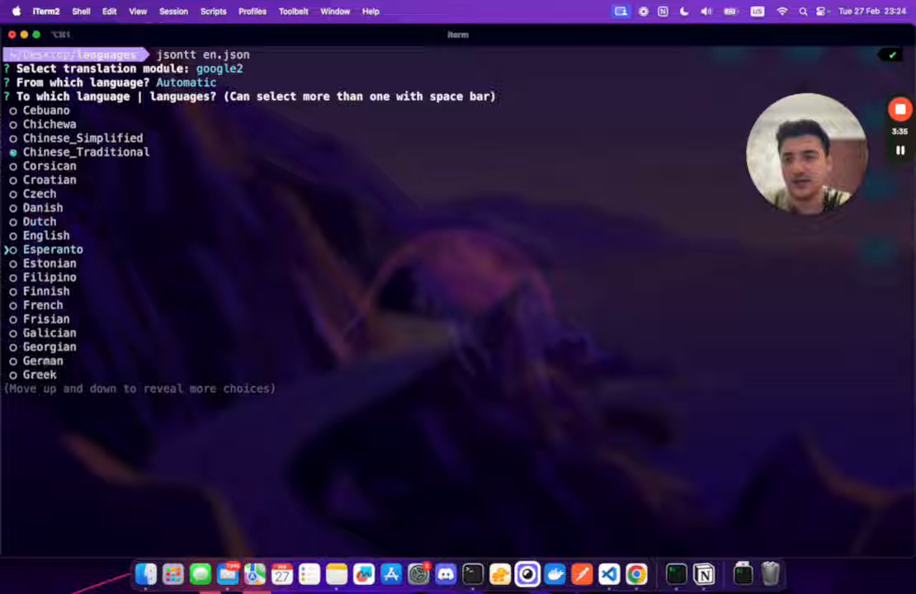
key("enter")
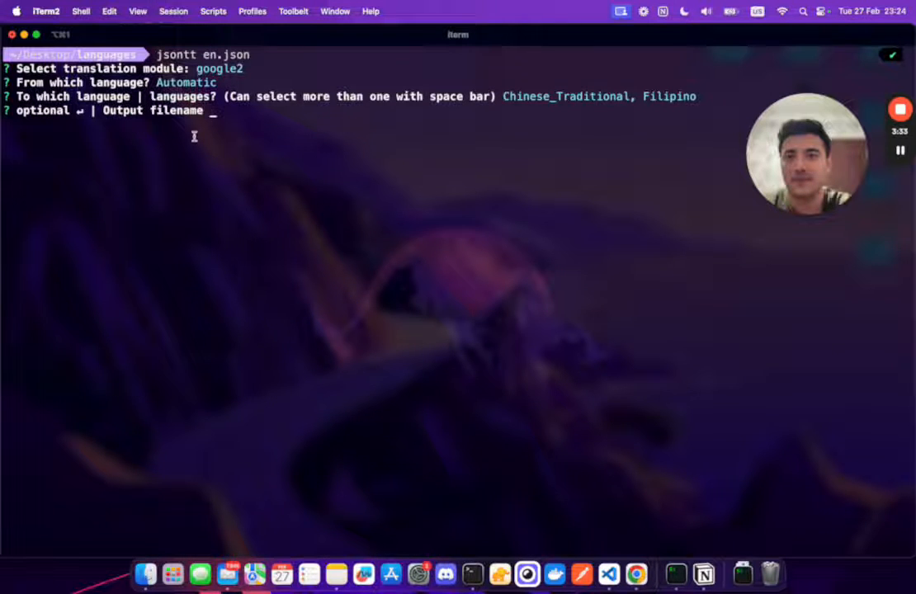
Step: Skip the output filename, answer yes to fallback and keep concurrency 3, producing zh-TW.json and tl.json
key("enter")
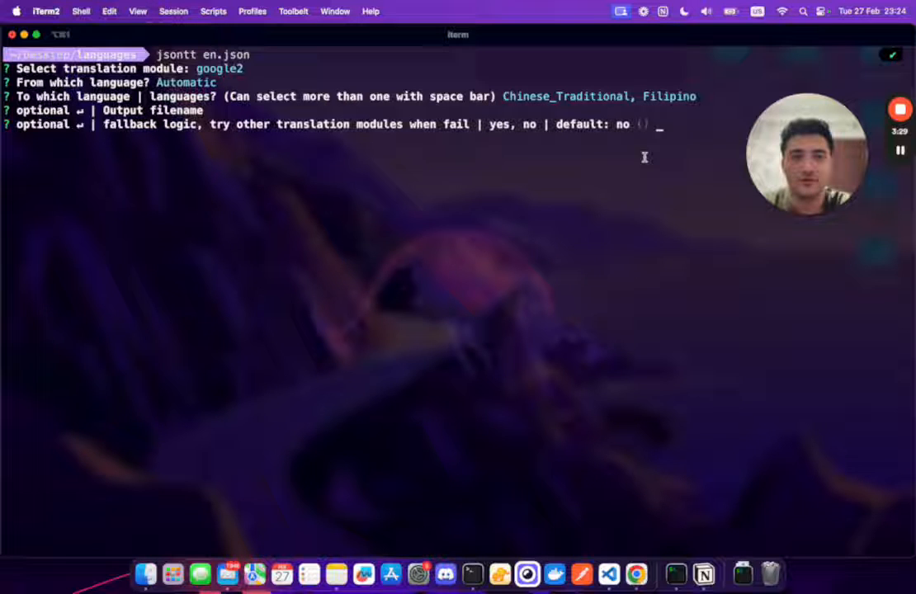
type("yes")
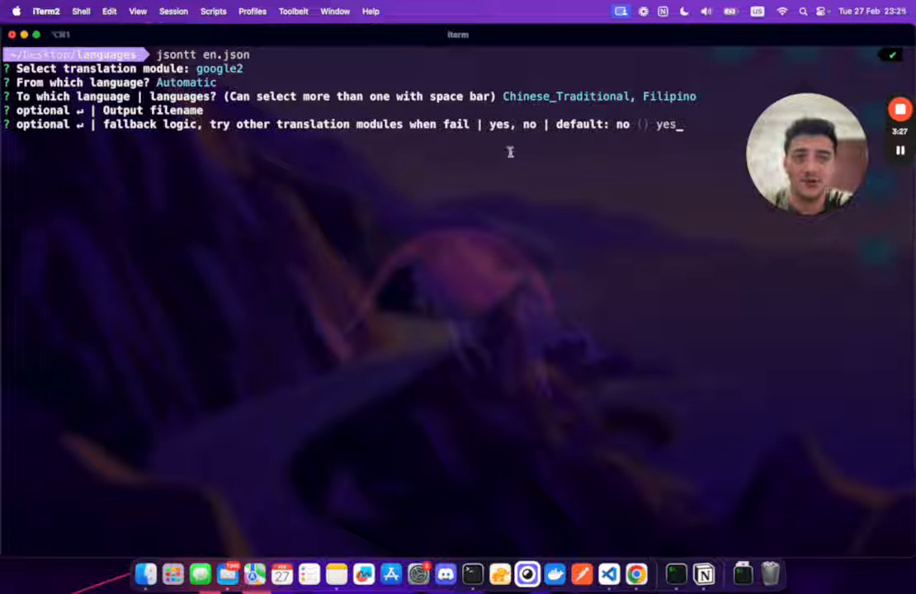
type("yes")
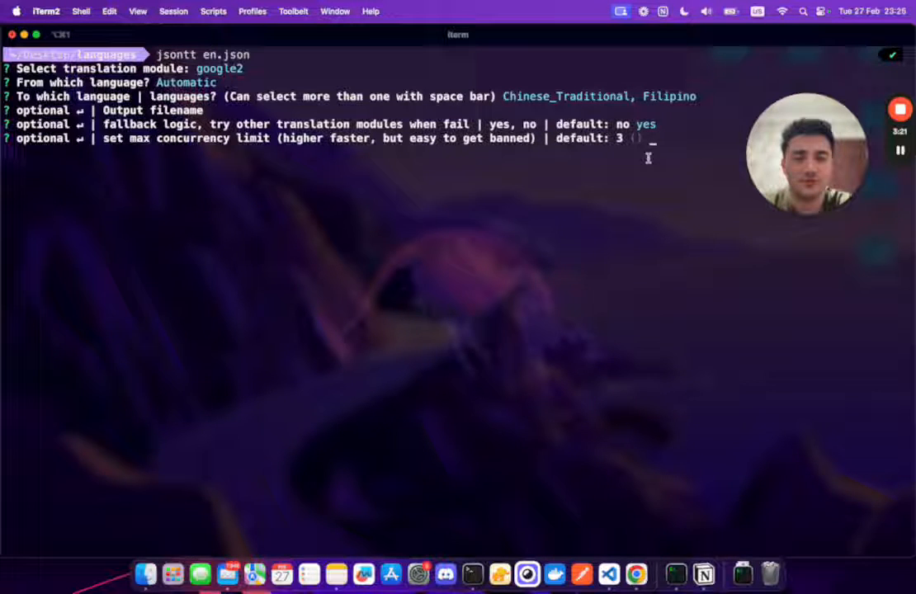
key("enter")
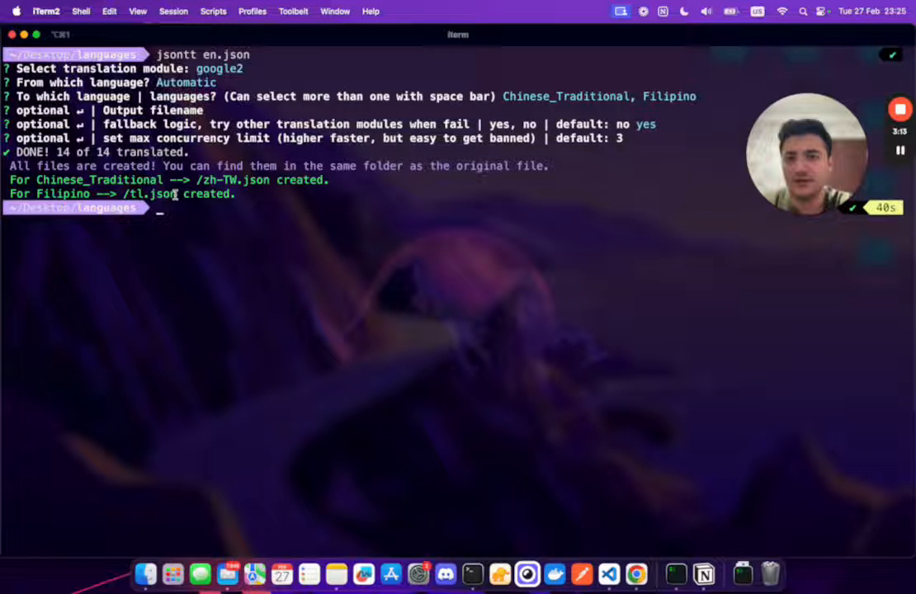
double_click(153, 193)
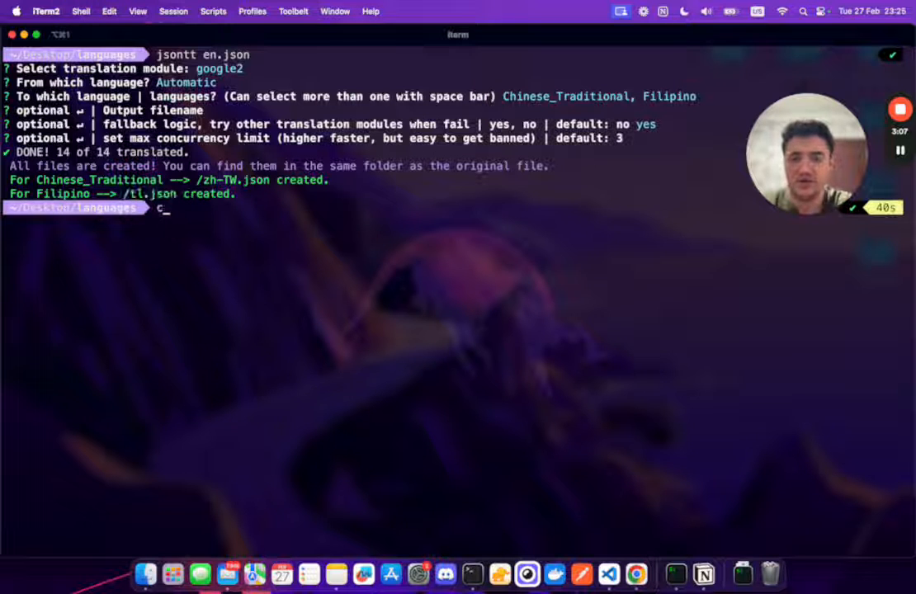
Step: Print tl.json and zh-TW.json with cat, then run jsontt bare to show its usage help
type("cat tl.json")
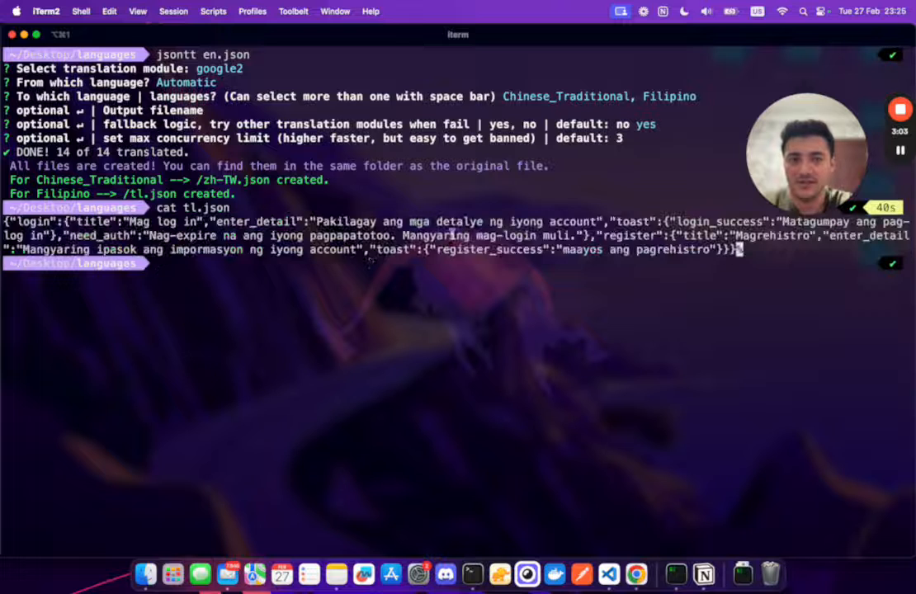
type("cat zh-TW.json")
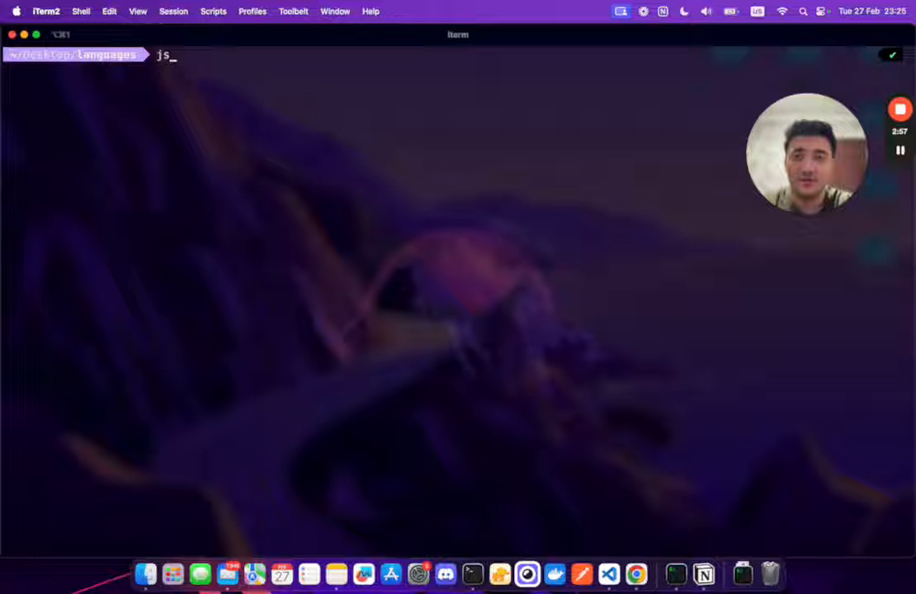
type("ontt")
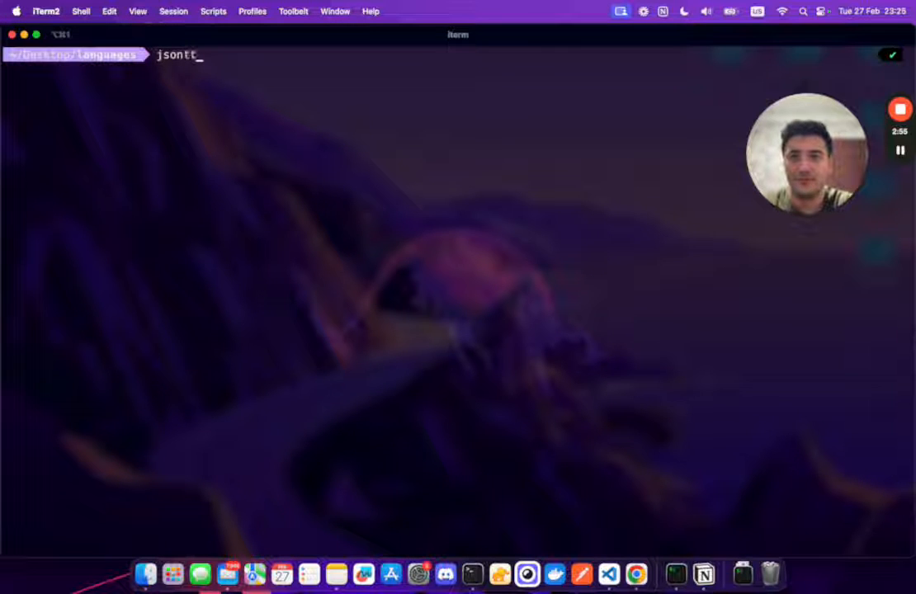
key("enter")
type("js")
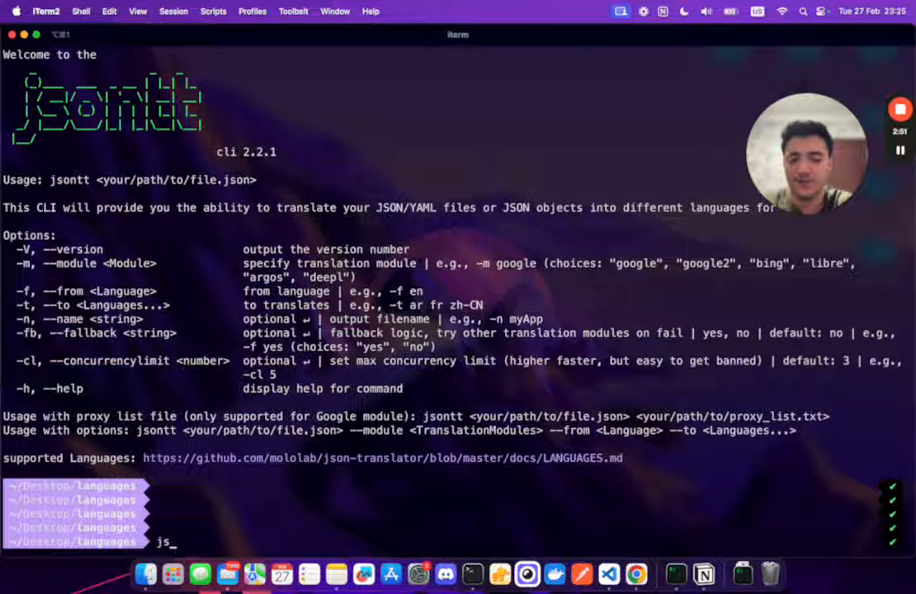
Step: Draft 'jsontt en.json -m google2 -f auto -to' and follow the supported languages GitHub link
type("ontt")
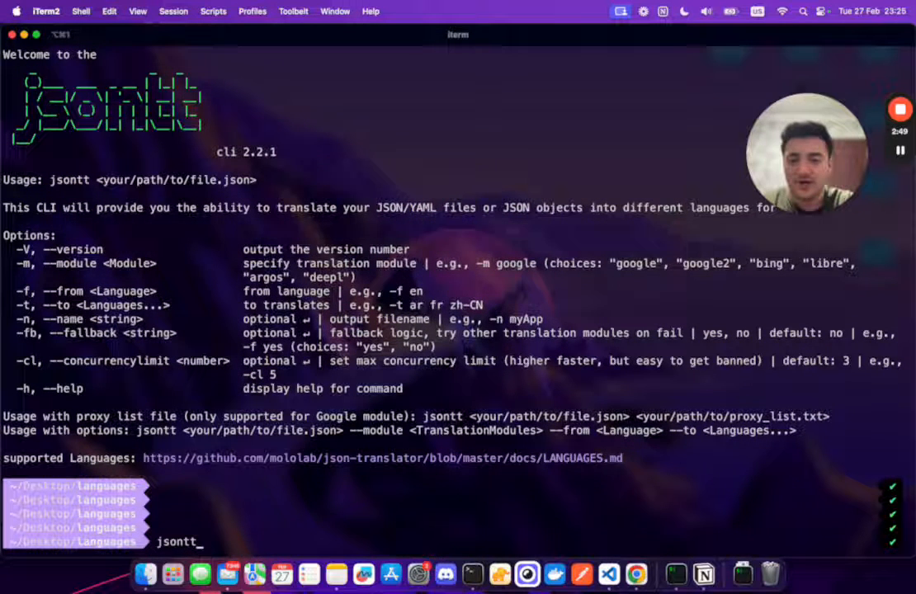
type("en.json")
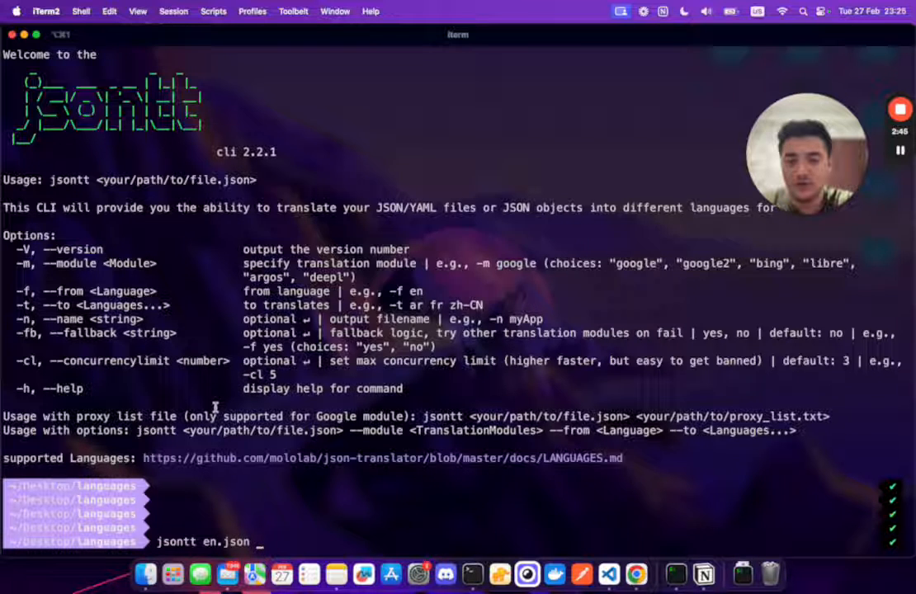
type("-m")
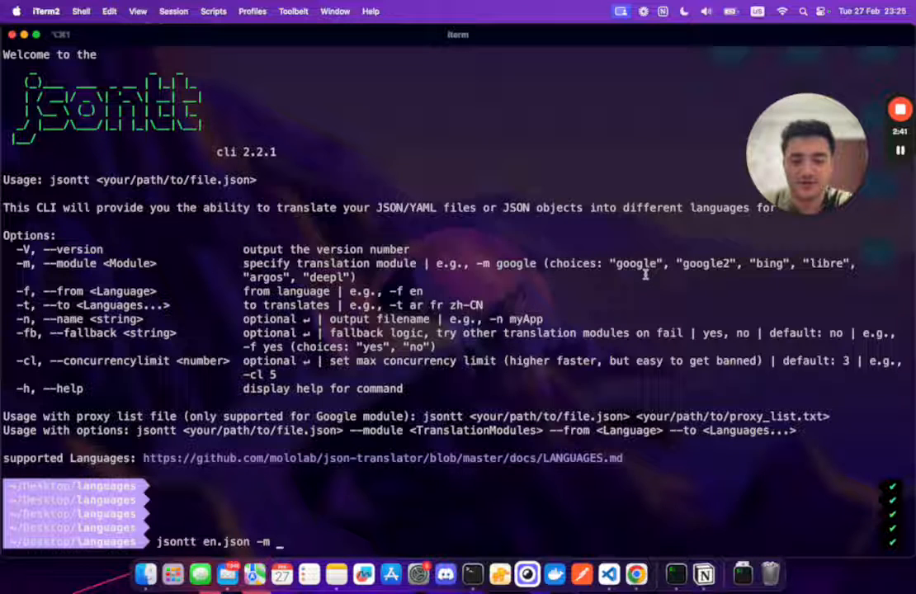
type("google2")
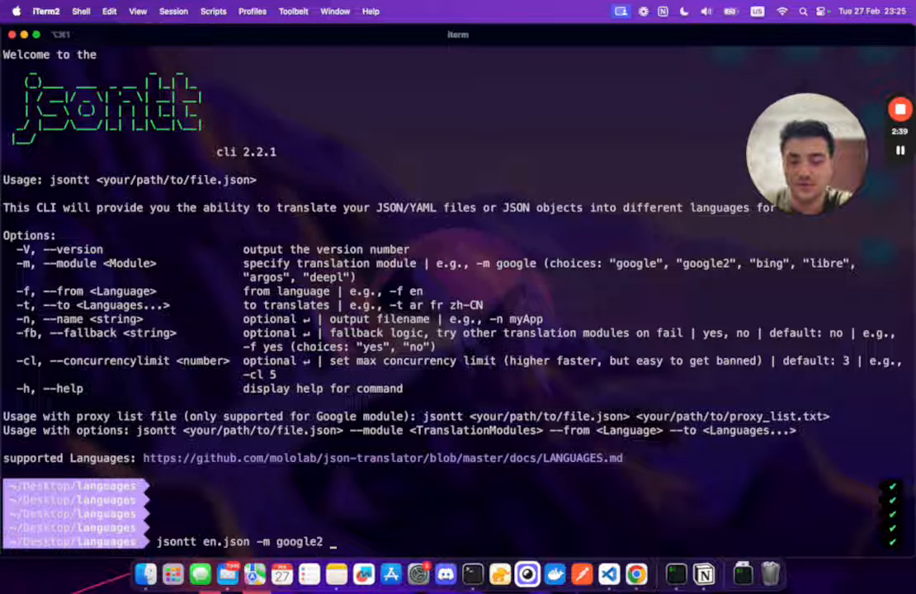
type("-f au")
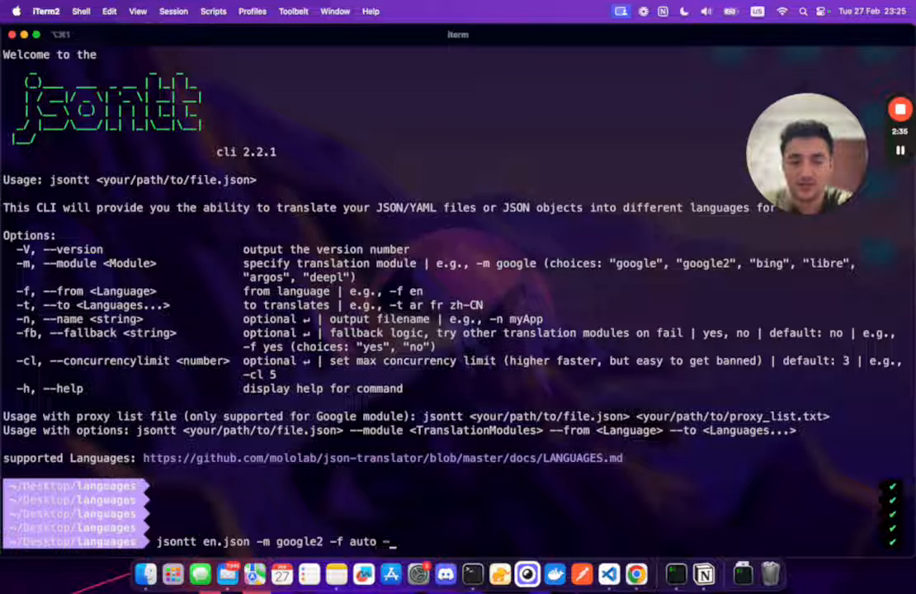
type("to")
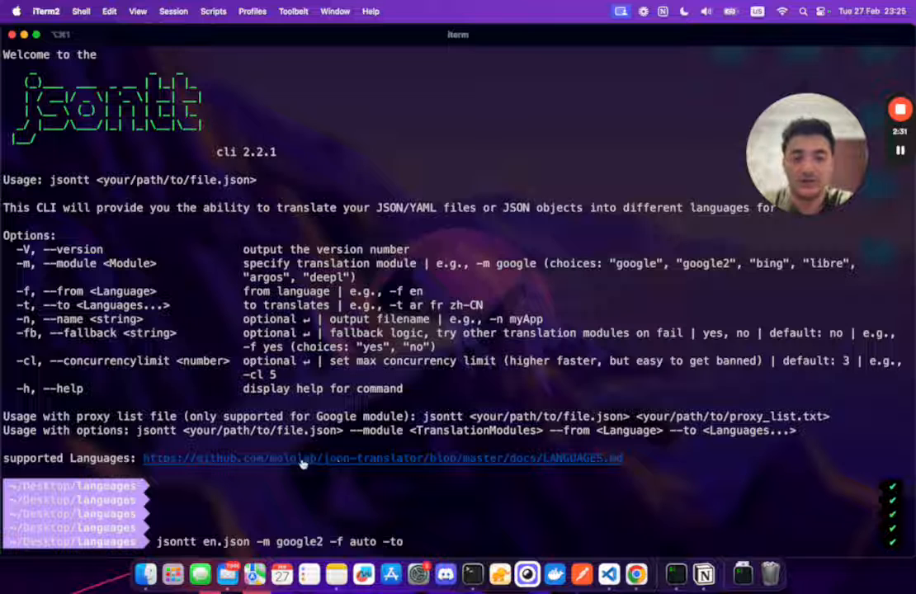
left_click(383, 459)
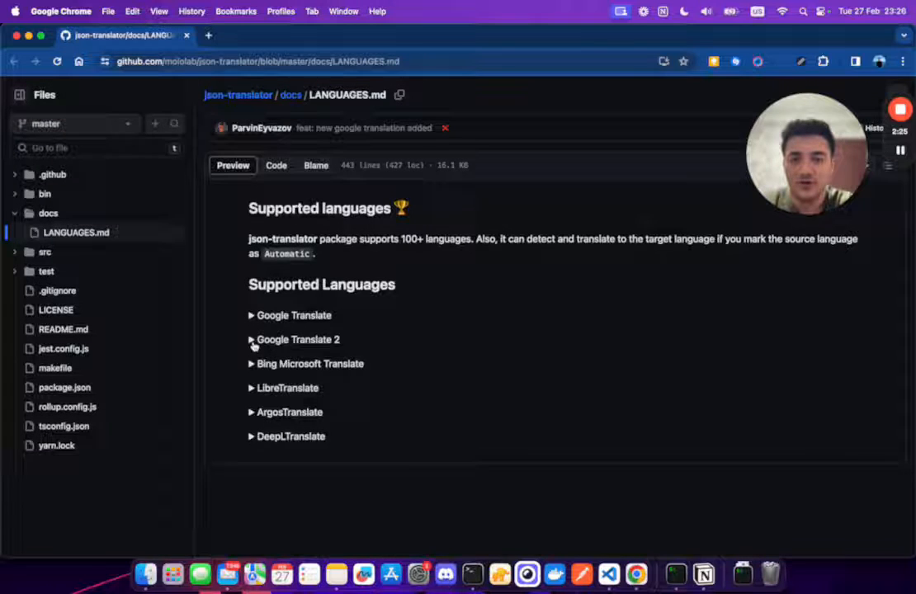
Step: Scroll the LANGUAGES.md table to find codes such as zh-TW and tl
scroll("down", 3)
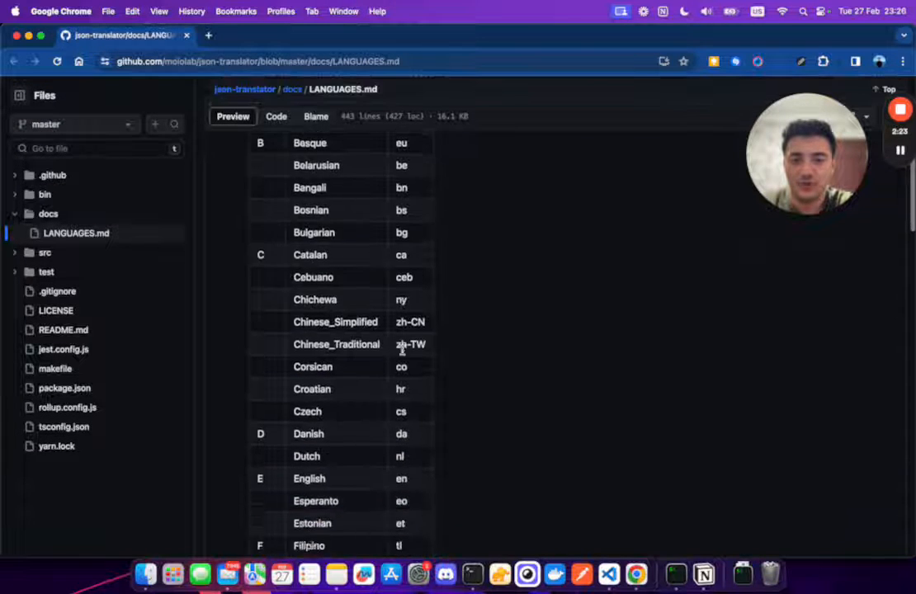
scroll("down", 3)
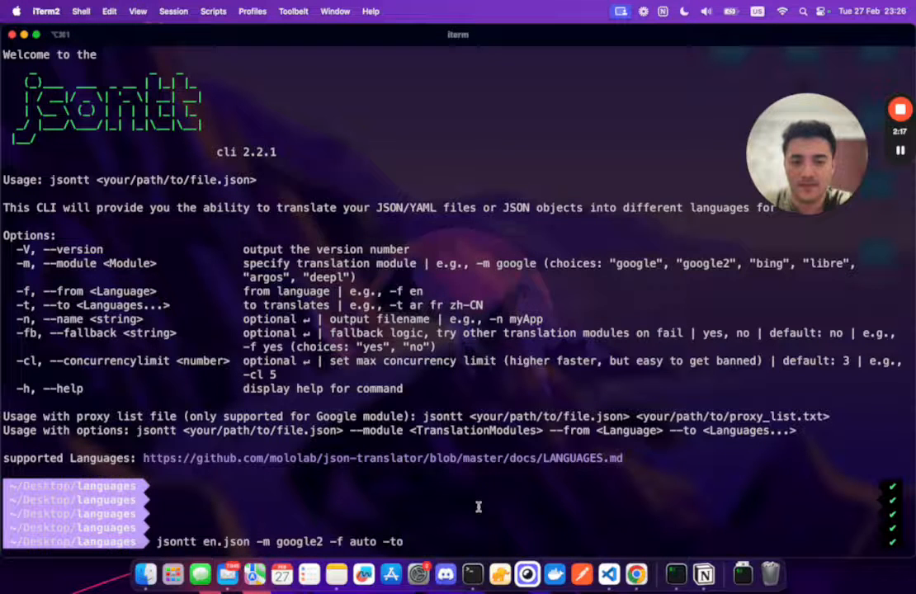
Step: Complete the command with '-t fr -fb yes -cl 3' to translate en.json into French
type("fr")
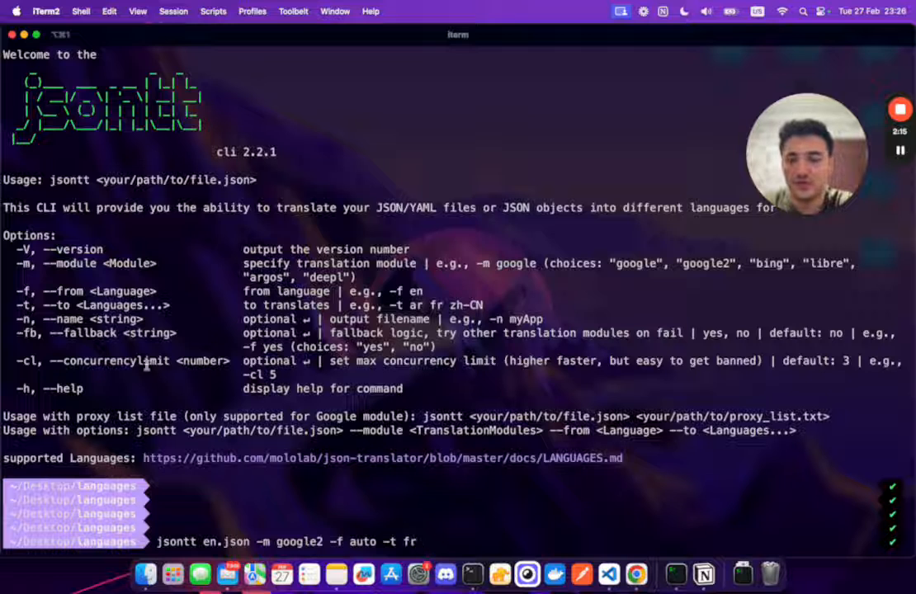
type("-fb")
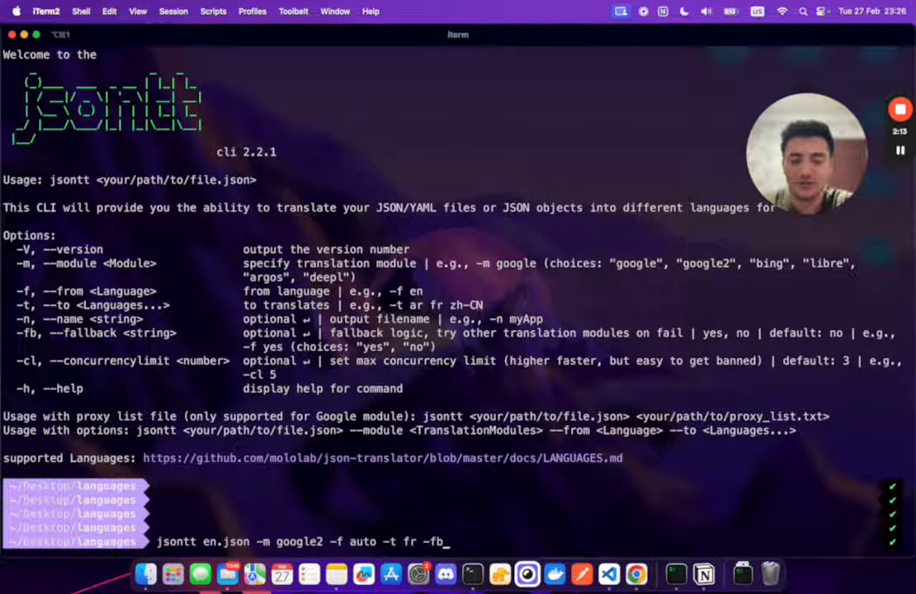
type("yes -")
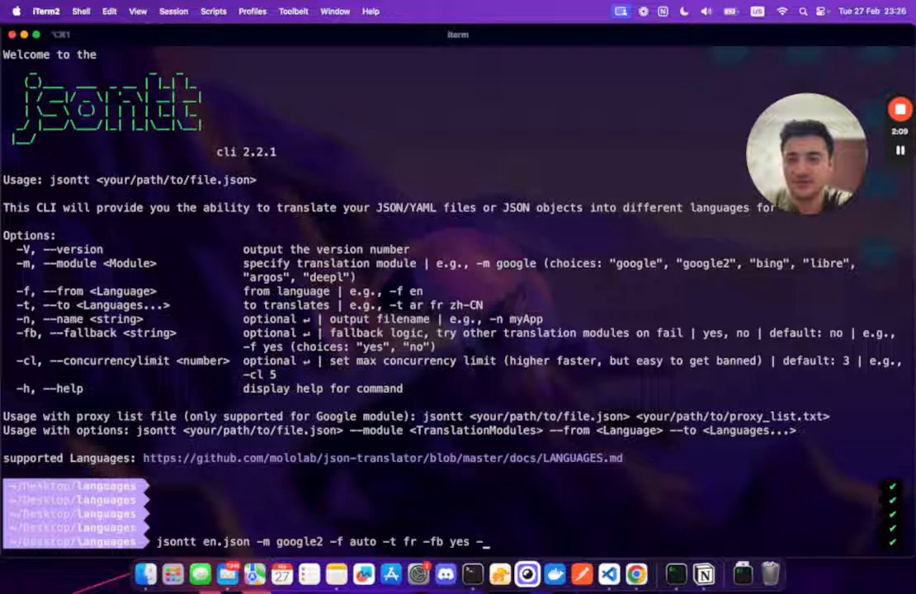
type("cl 3")
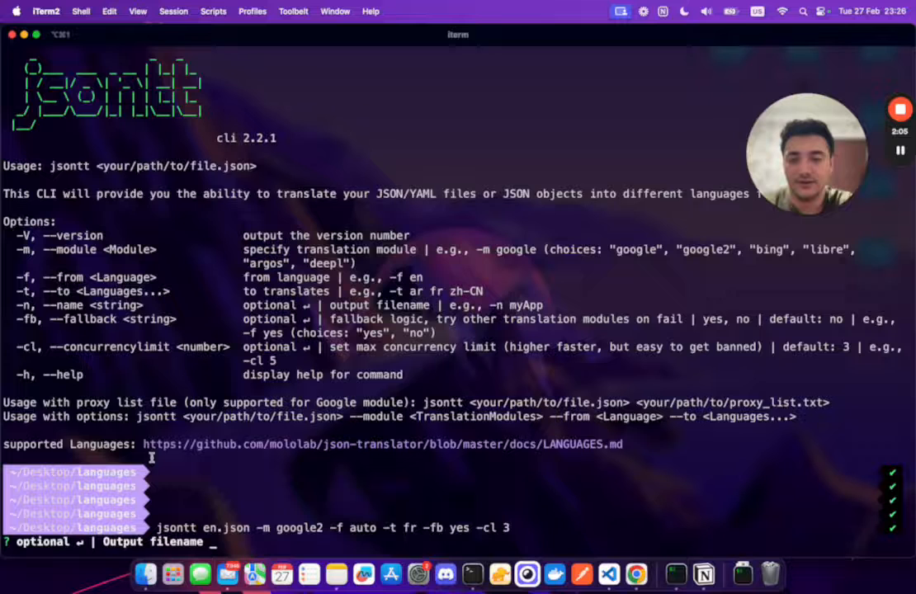
mouse_move(281, 508)
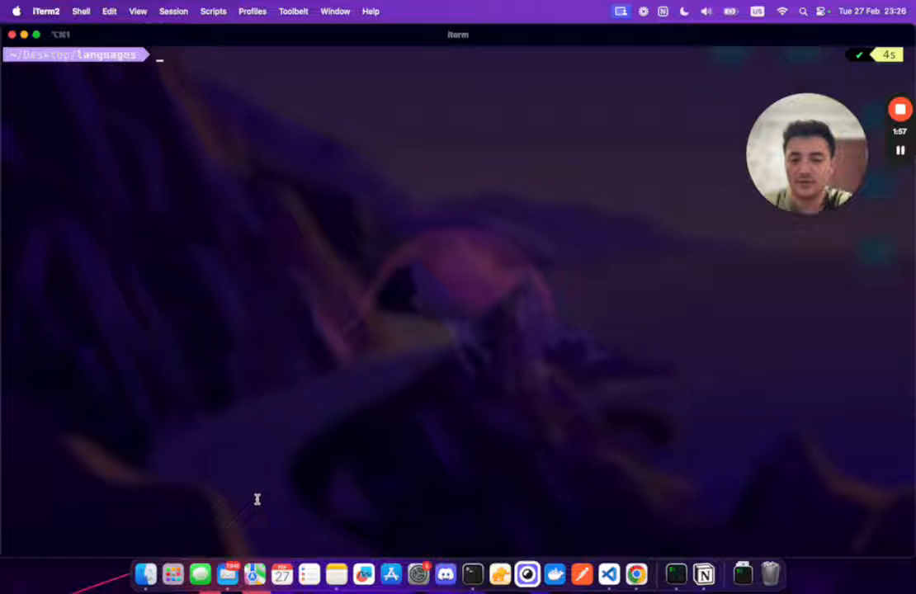
Step: Print fr.json with cat, showing entries like 'Se connecter'
type("cat fr.json")
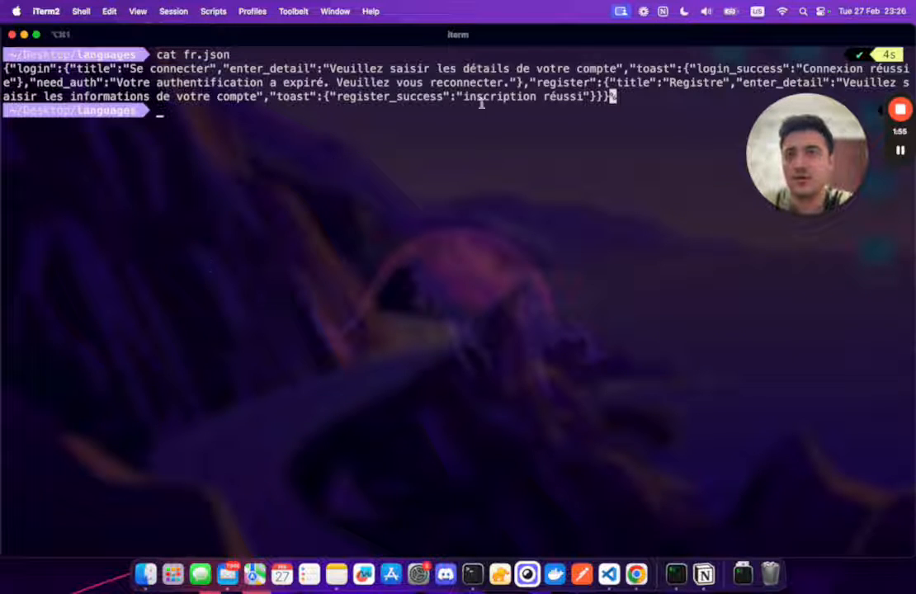
mouse_move(314, 135)
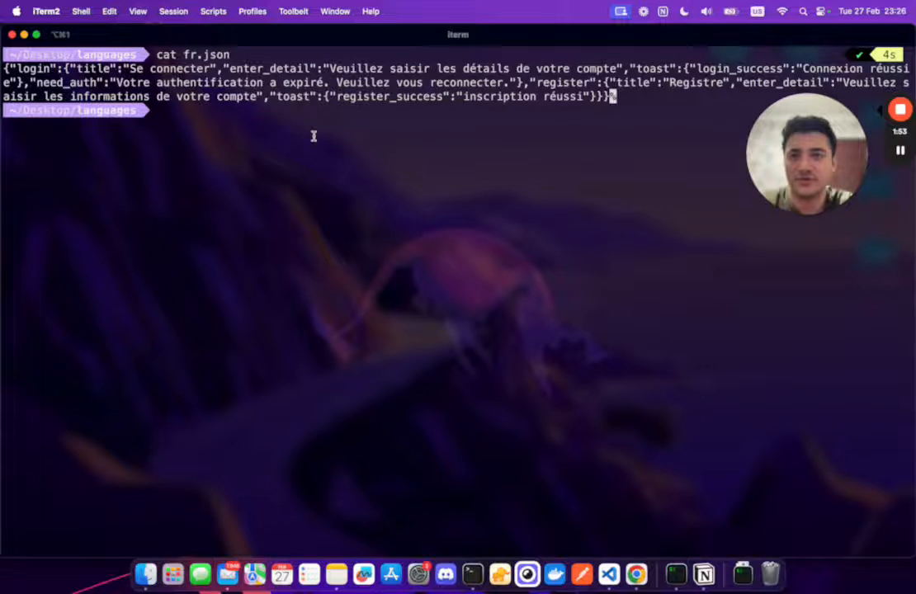